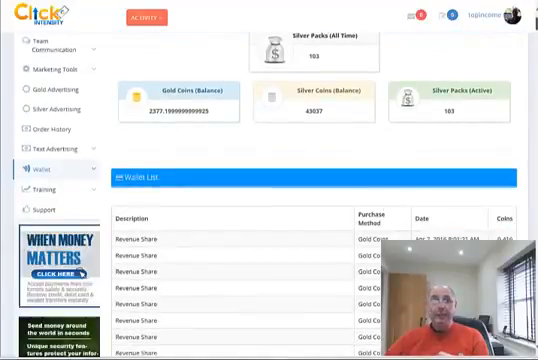
# Scroll down Gold Advertising to the Products section showing the 1000-coin Silver Packs offer.
pyautogui.scroll(-3)
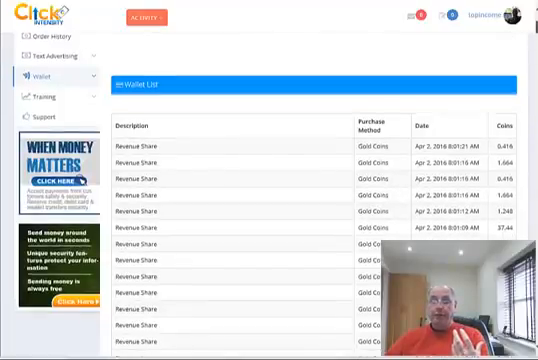
pyautogui.scroll(-3)
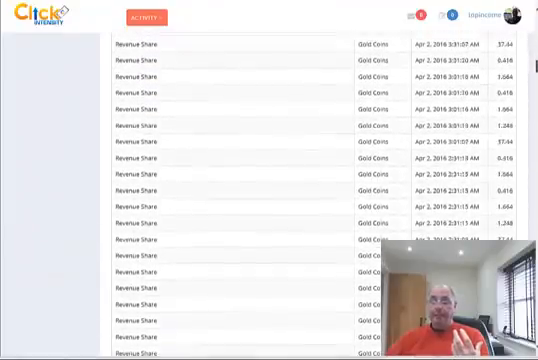
pyautogui.scroll(-3)
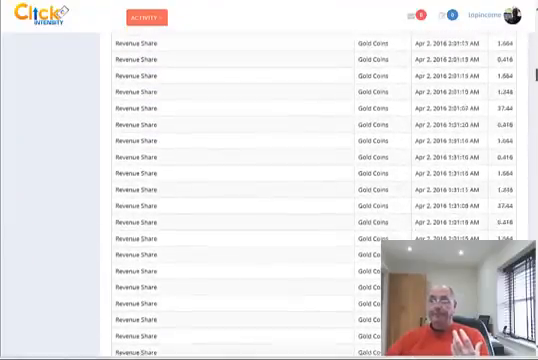
pyautogui.scroll(-3)
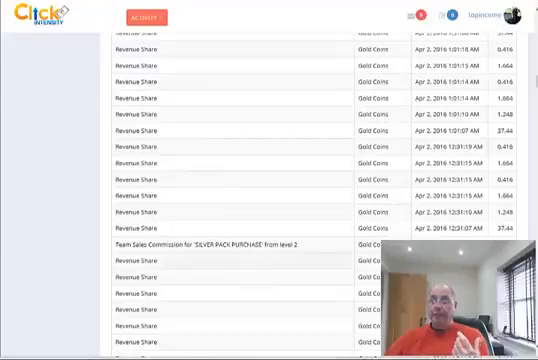
pyautogui.scroll(-3)
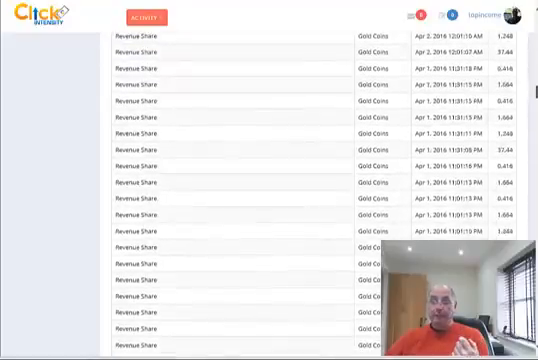
pyautogui.scroll(-3)
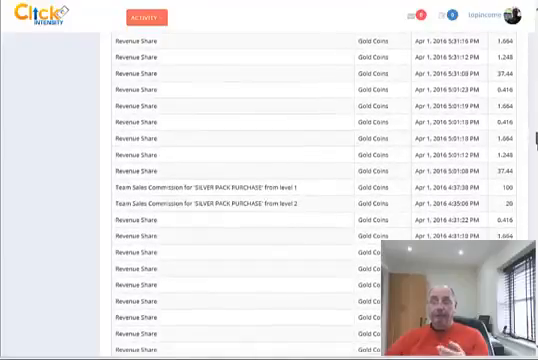
pyautogui.scroll(-3)
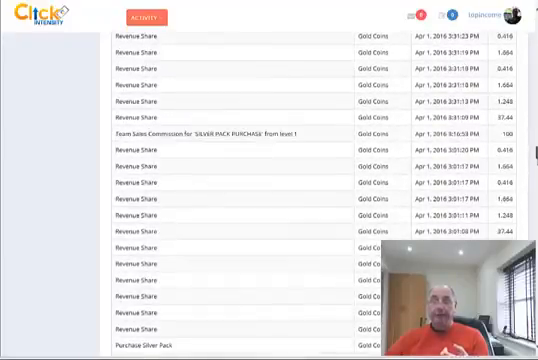
pyautogui.scroll(-3)
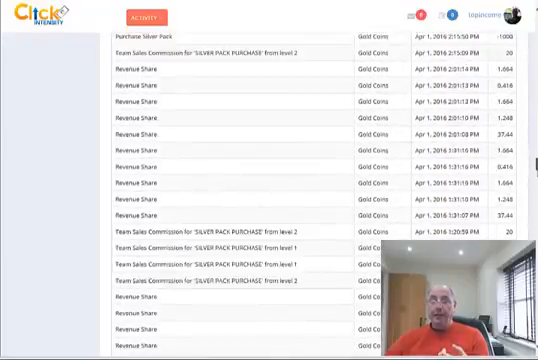
pyautogui.scroll(-3)
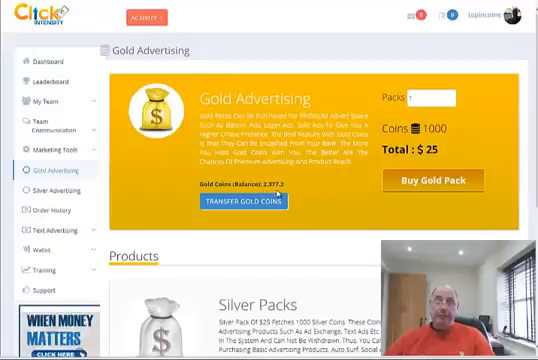
pyautogui.scroll(-3)
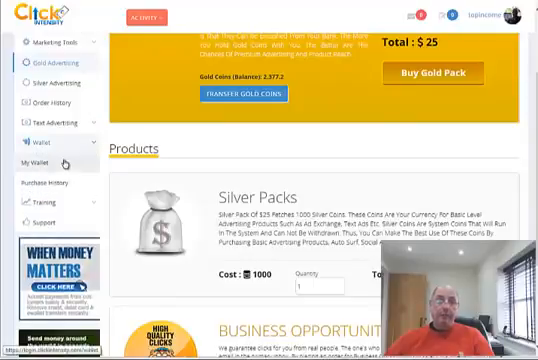
# Enter 200 in a new Wallet withdrawal request, then return to Gold Advertising.
pyautogui.click(44, 160)
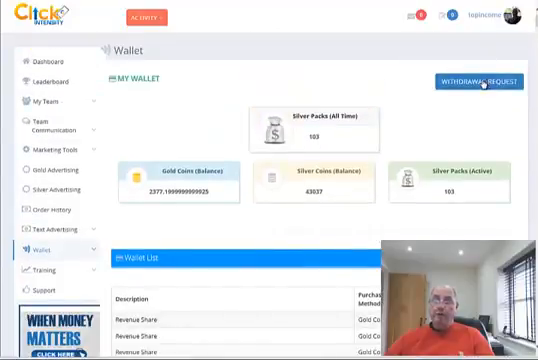
pyautogui.click(474, 84)
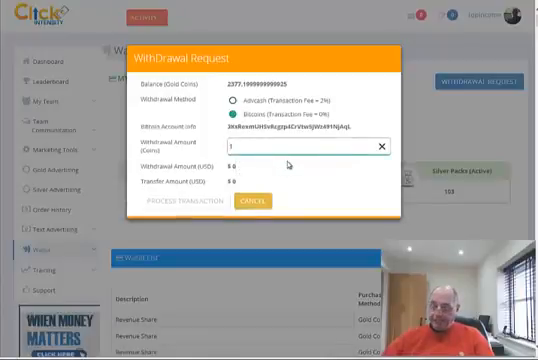
pyautogui.write('2000')
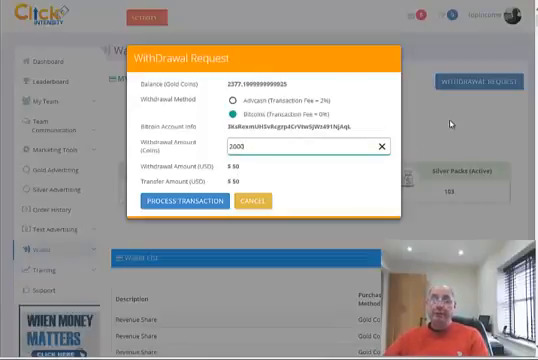
pyautogui.click(258, 204)
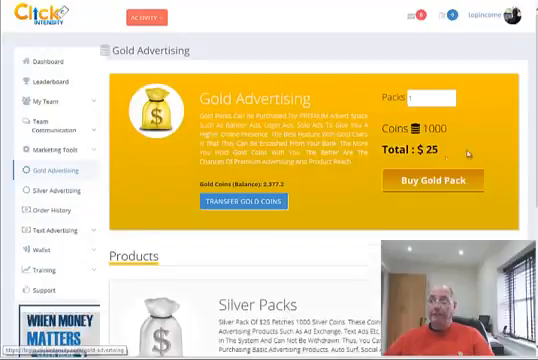
pyautogui.scroll(-3)
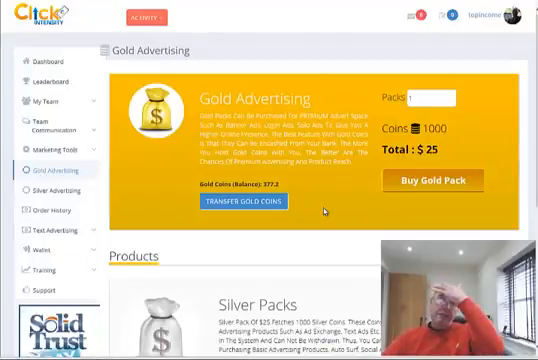
pyautogui.scroll(-3)
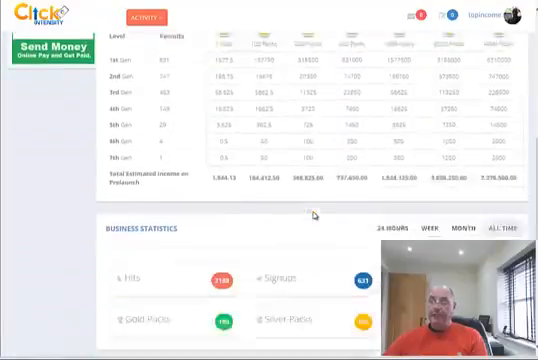
pyautogui.scroll(-3)
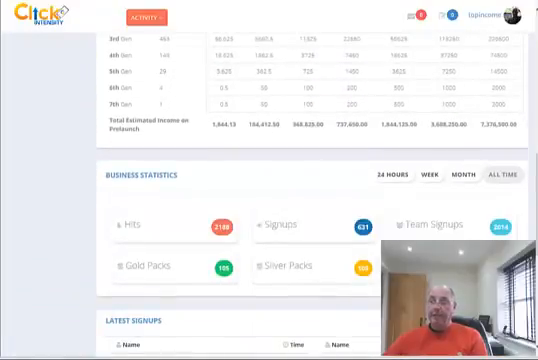
pyautogui.scroll(-3)
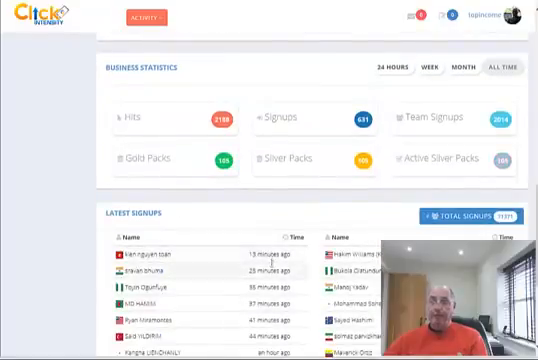